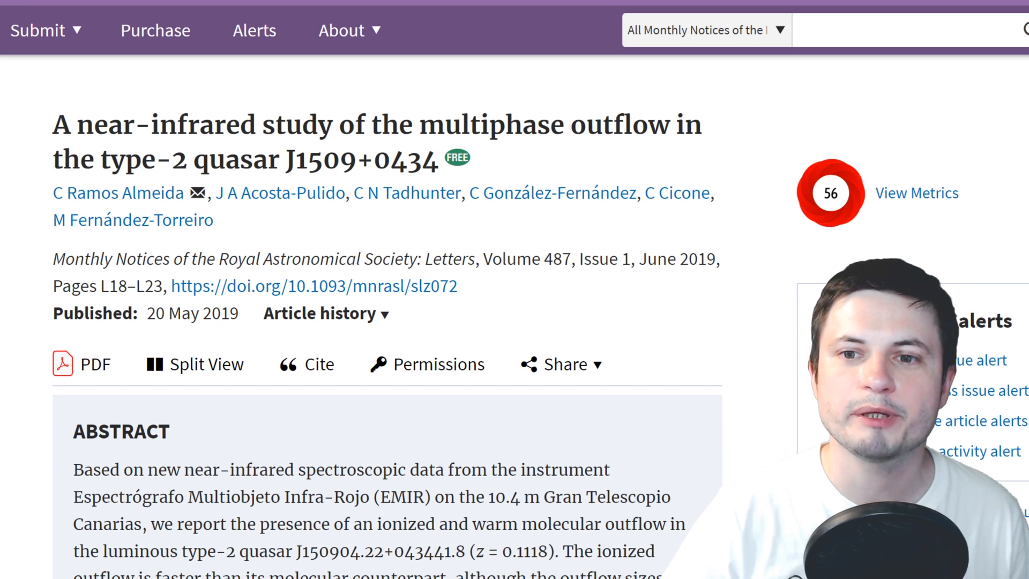
Step: Select the quasar name J1509+0434 in the MNRAS article title
double_click(295, 160)
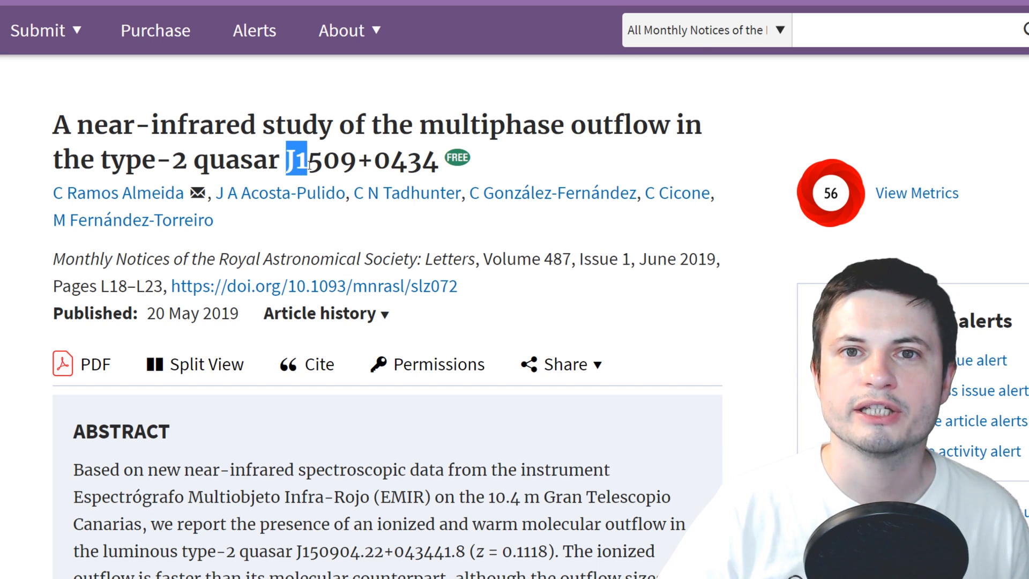
left_click_drag(298, 159, 436, 160)
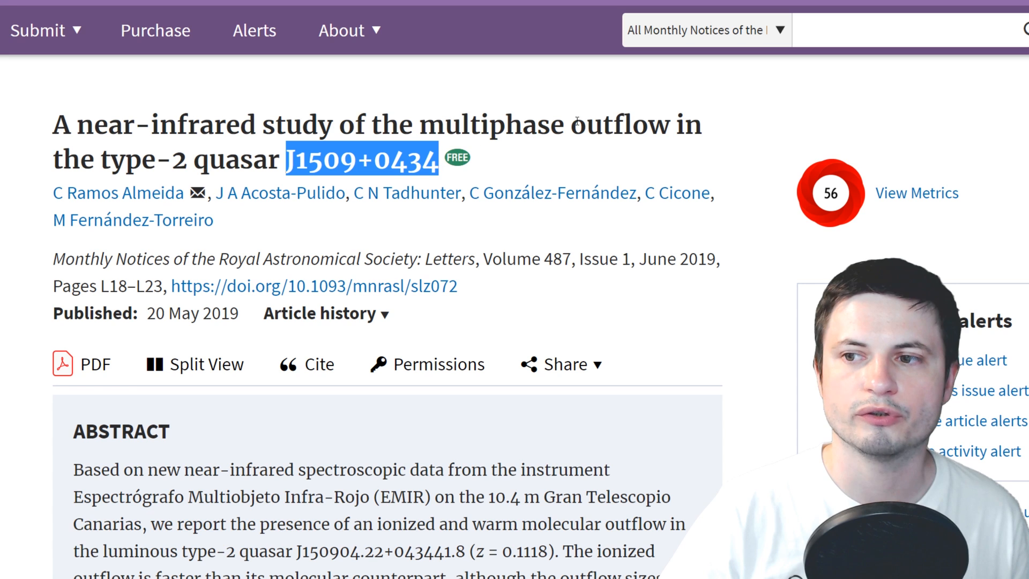